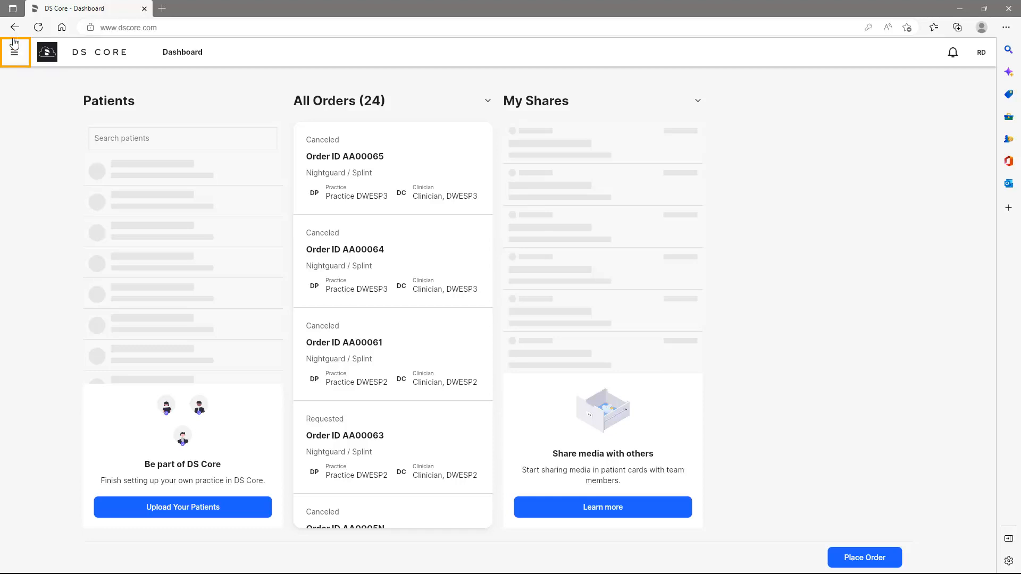
Go to Devices & Media Sources from the navigation menu's Equipment section.
click(14, 52)
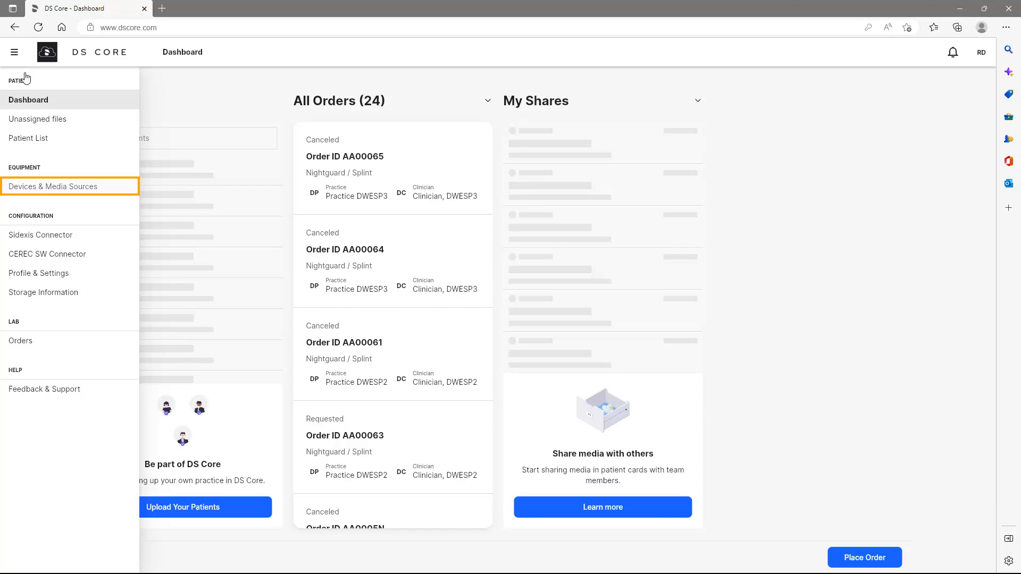
click(52, 186)
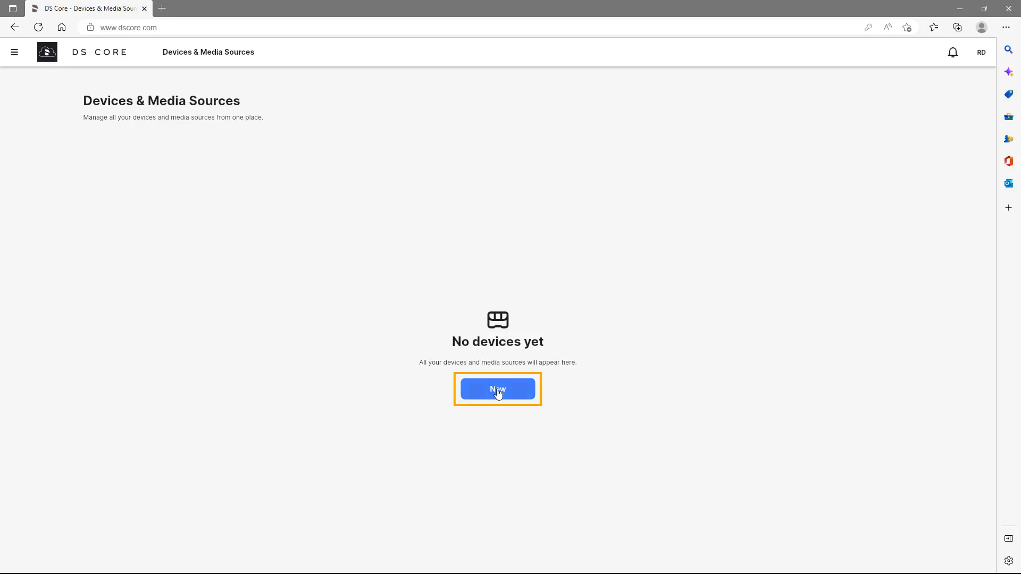
Add a new source and view the Sidexis Server connection guide.
click(497, 389)
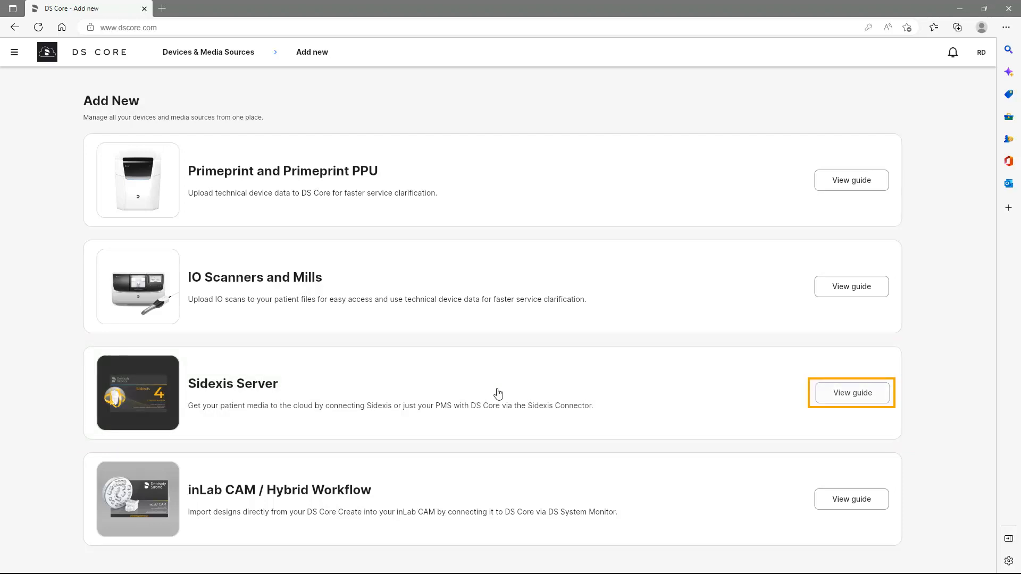
mouse_move(851, 397)
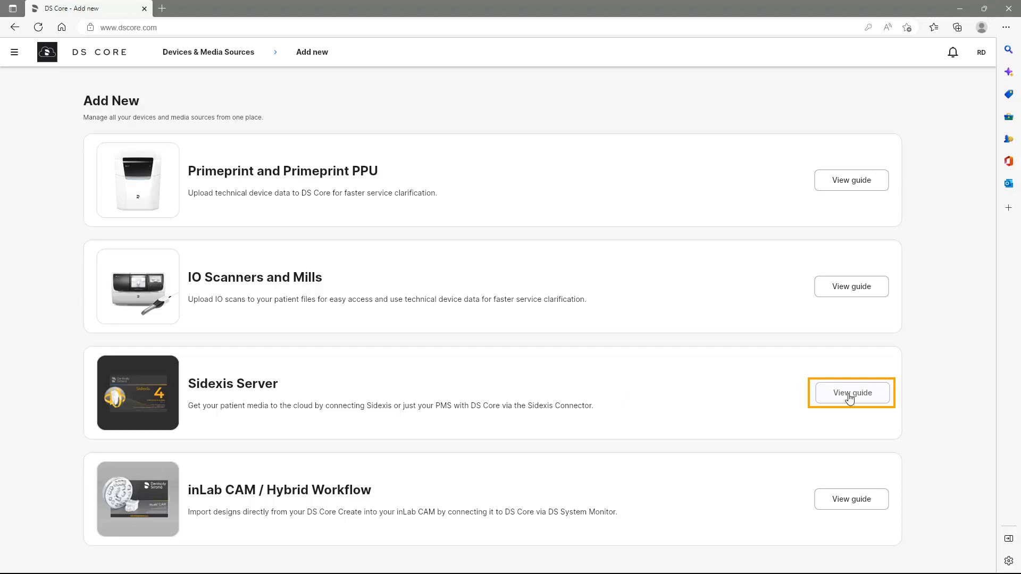
click(851, 392)
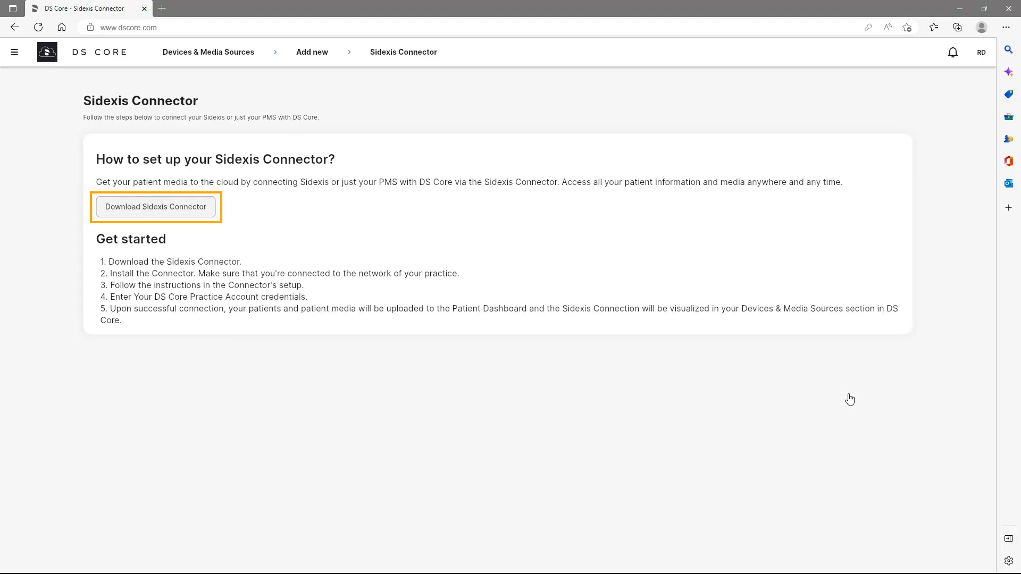
Download the Sidexis Connector installer and run it from Downloads.
click(154, 207)
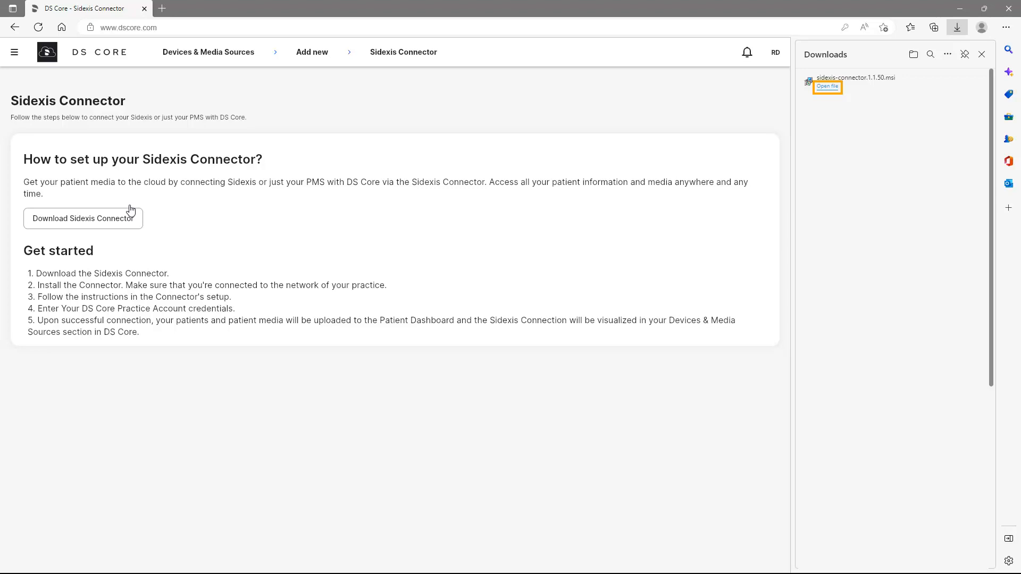
mouse_move(575, 191)
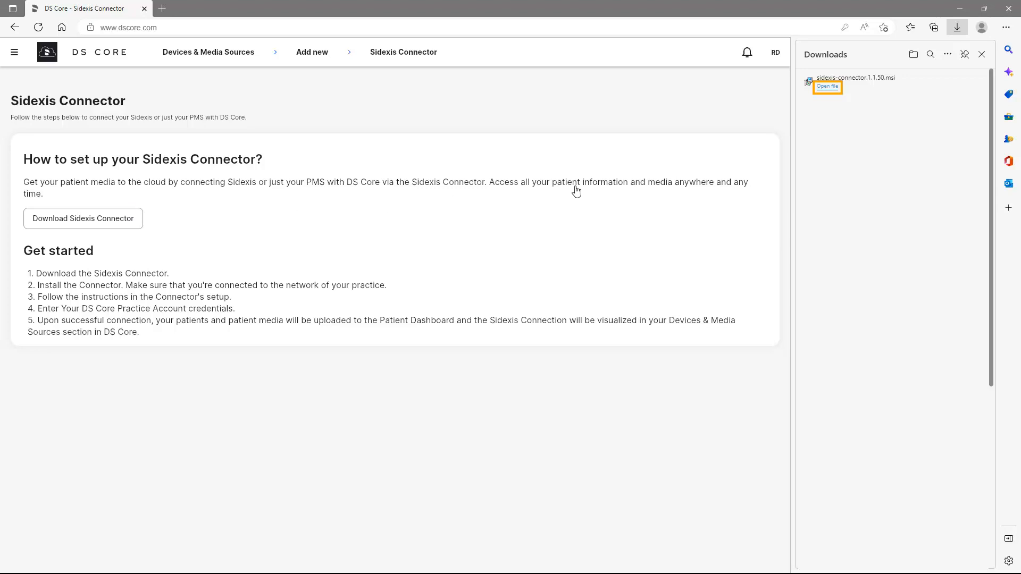
click(826, 86)
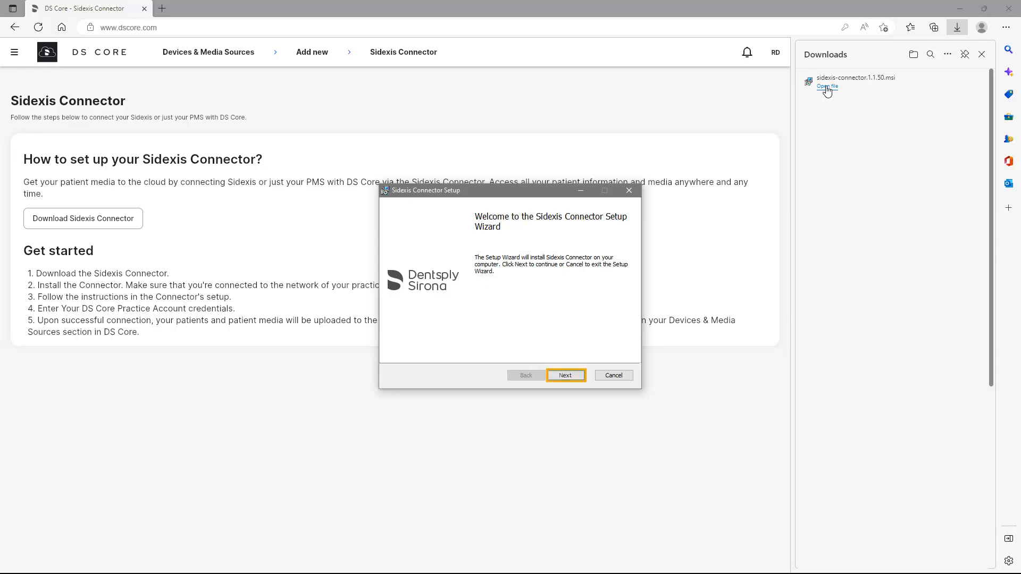
Install Sidexis Connector to the default folder, then finish the setup wizard.
click(565, 375)
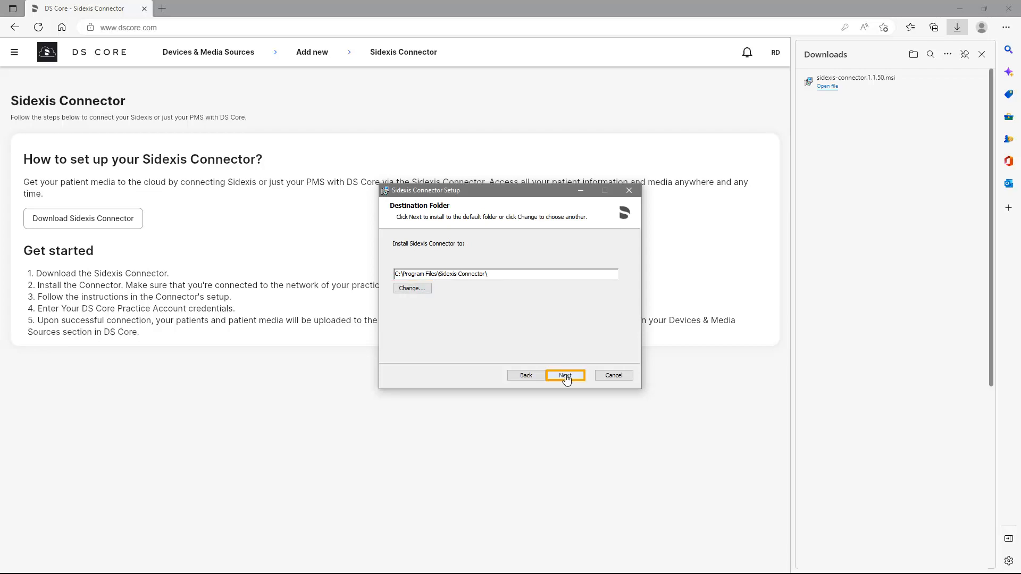
click(565, 375)
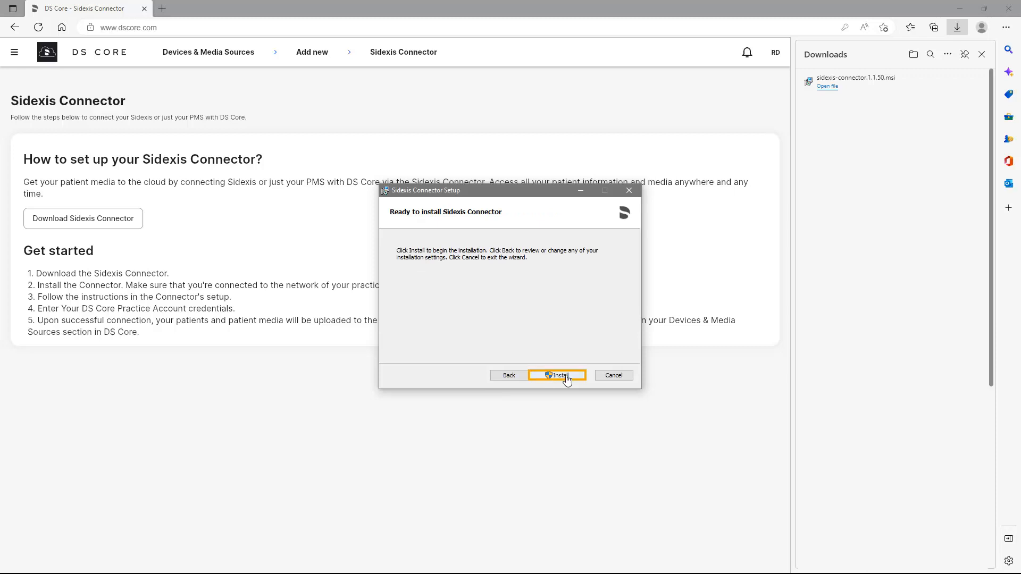
click(557, 375)
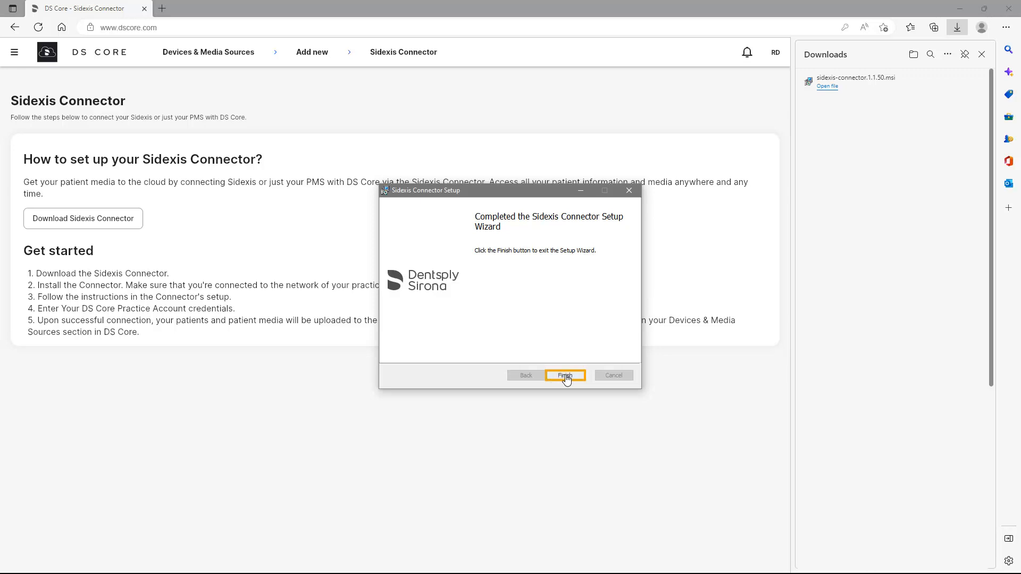
click(564, 375)
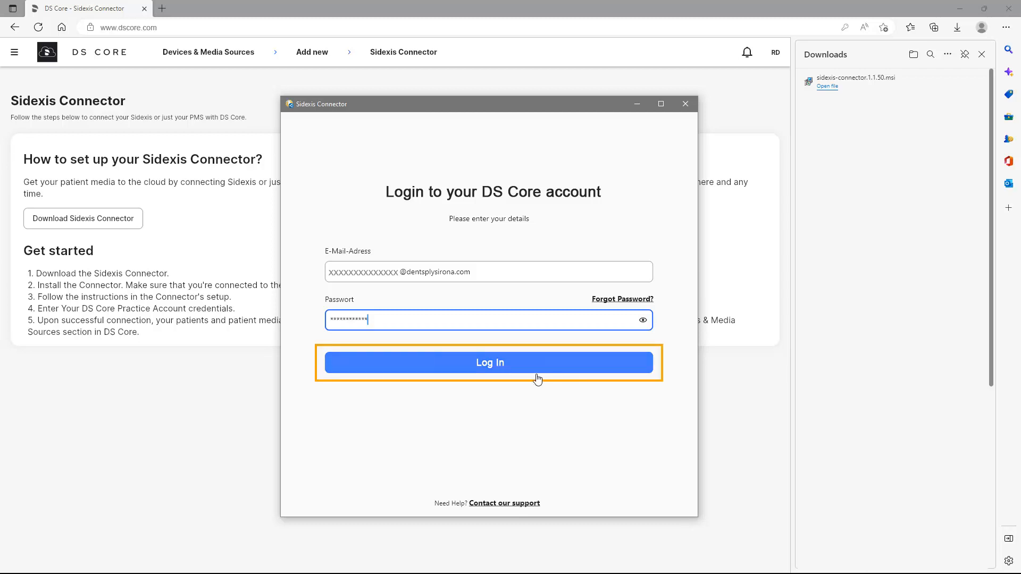
Log in to the DS Core account in Sidexis Connector.
click(489, 363)
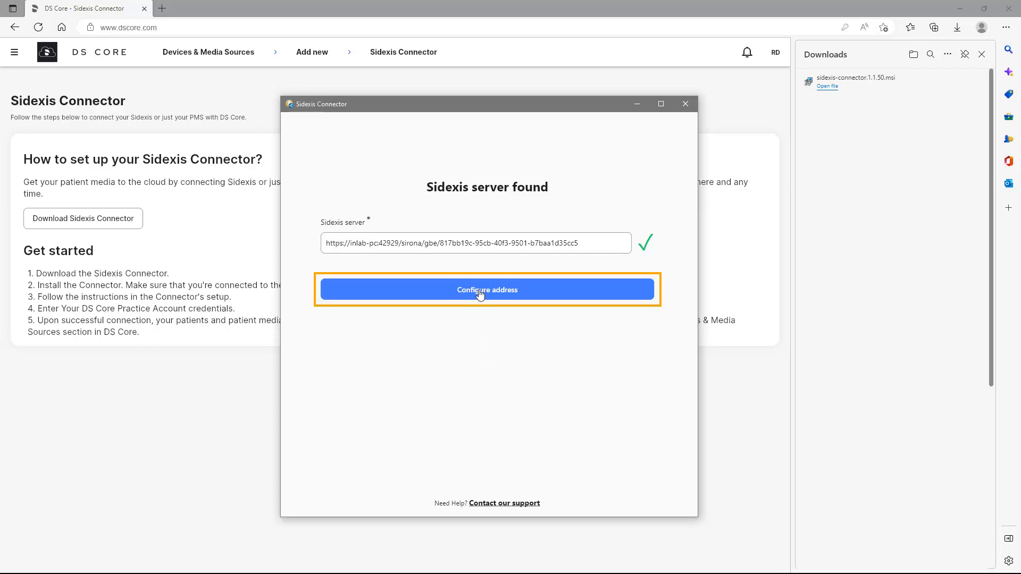
Apply the found Sidexis server address, start the upload, and open DS Core.
click(487, 290)
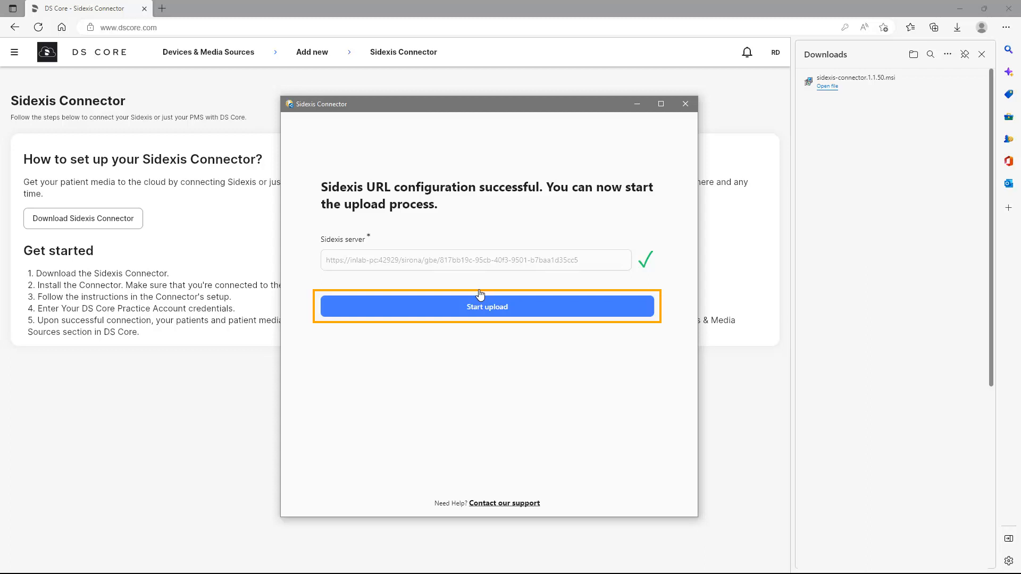
click(486, 307)
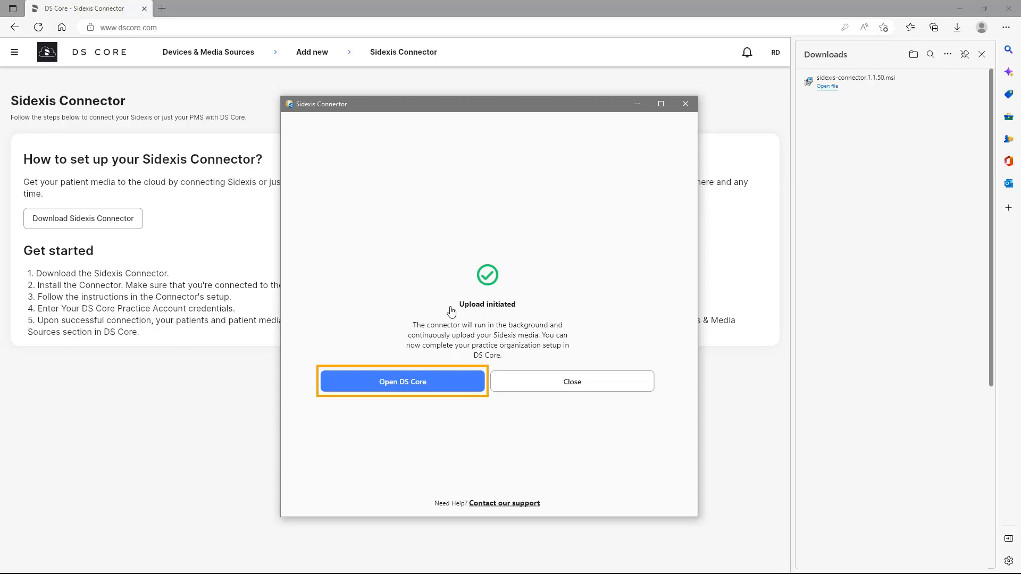
click(402, 382)
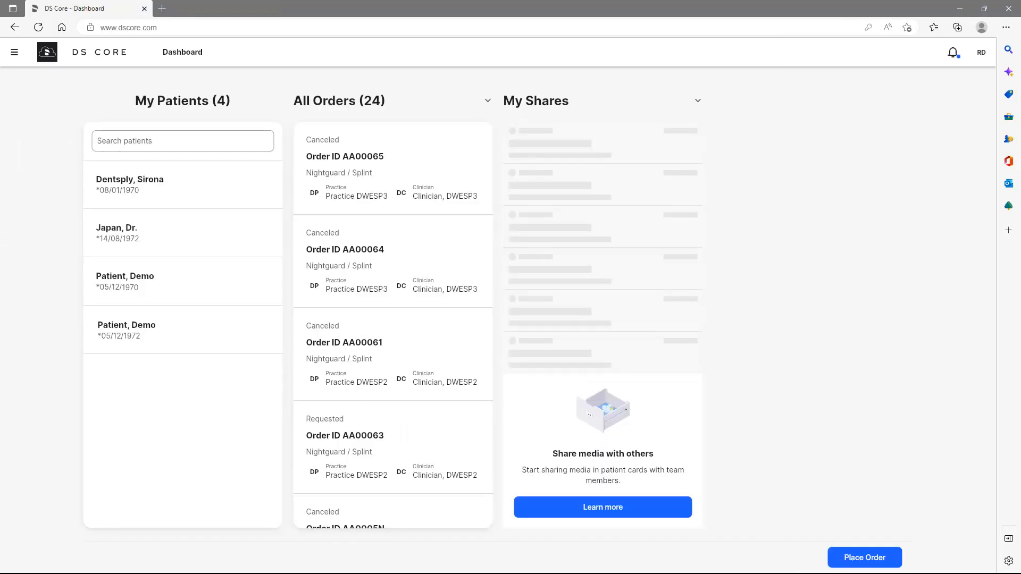